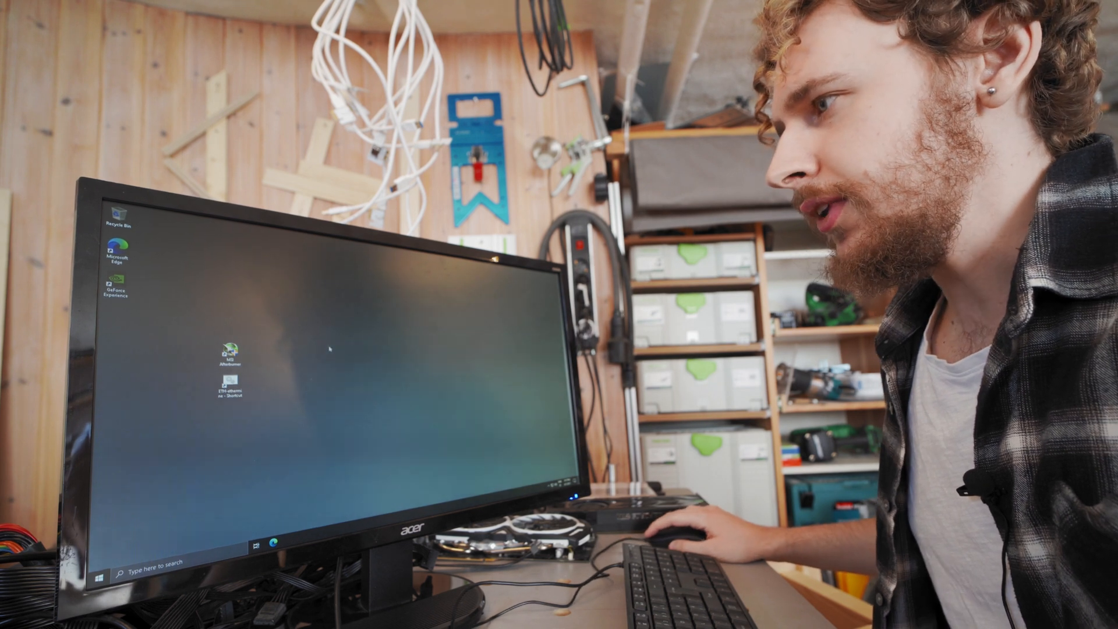
Step: Launch MSI Afterburner and the ETH-ethermine T-Rex miner console alongside it
double_click(227, 353)
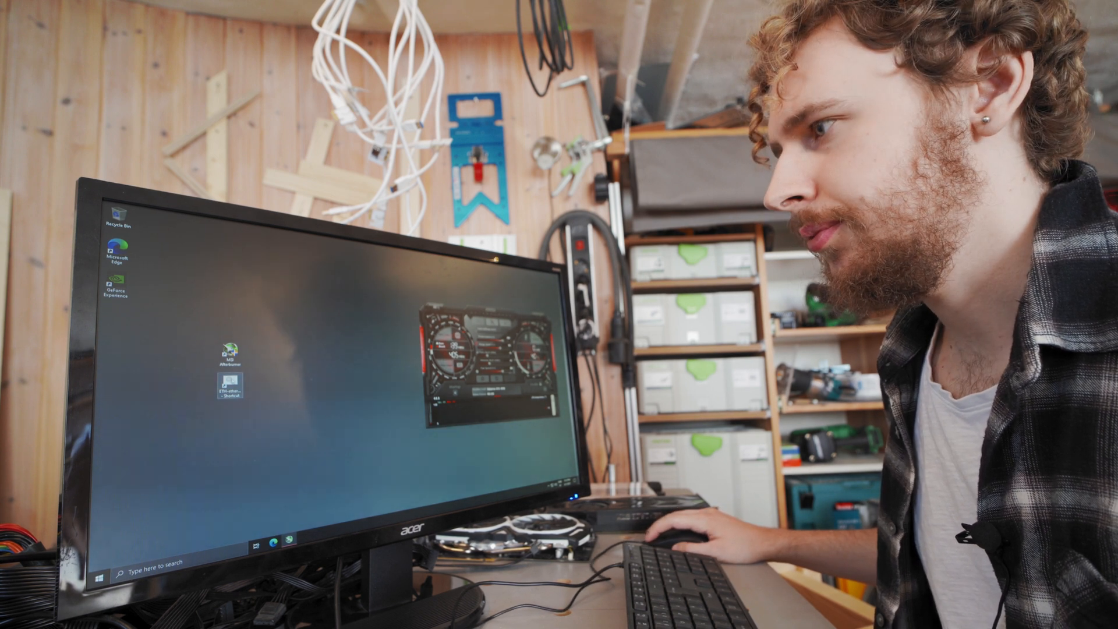
double_click(228, 391)
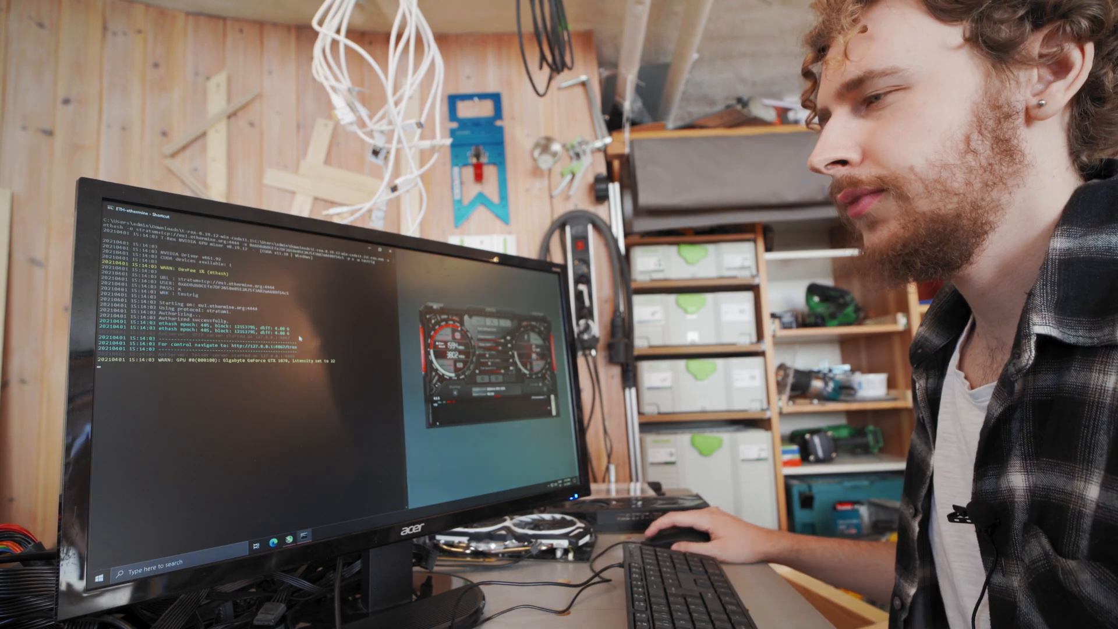